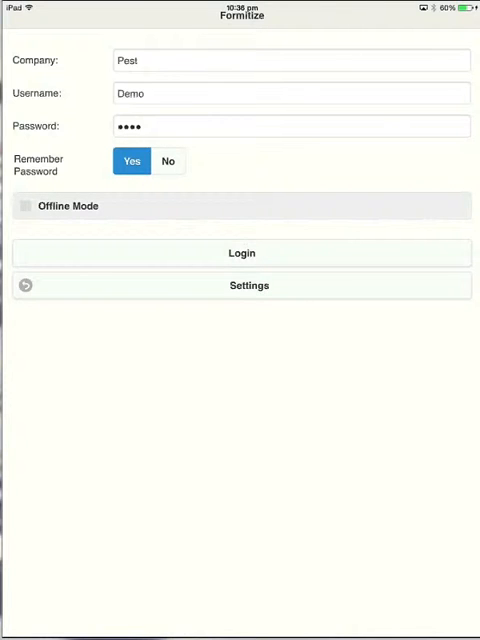
- Log in to Formitize and scroll through the list of available forms
click(241, 253)
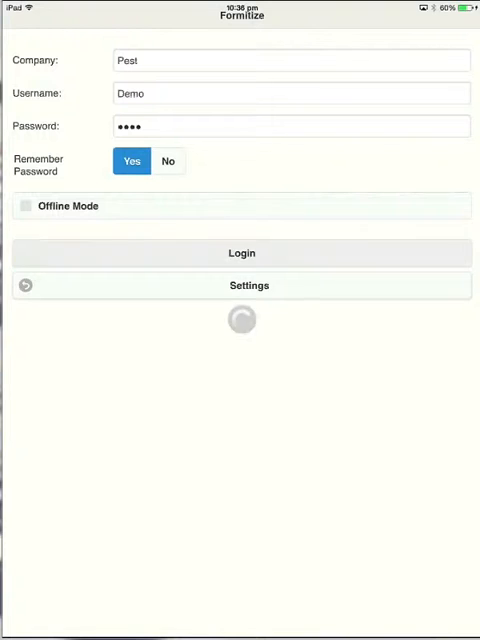
click(241, 252)
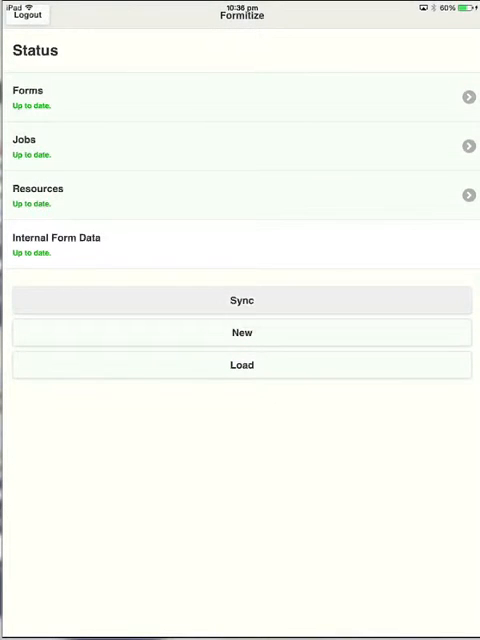
click(241, 332)
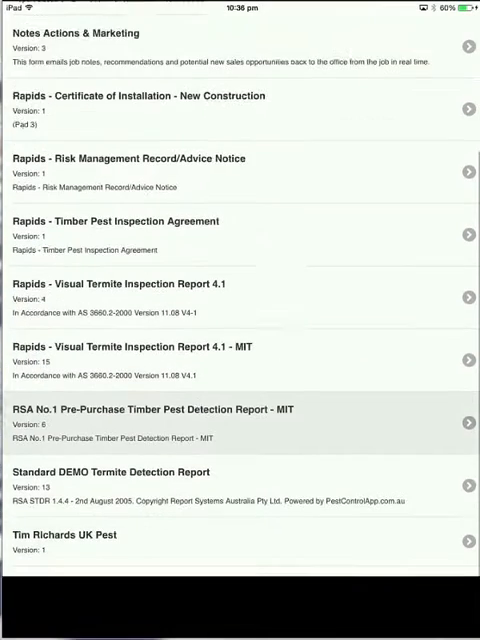
scroll(down, 3)
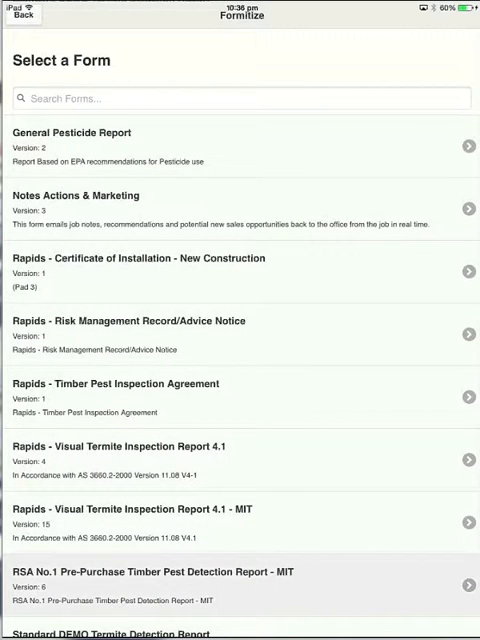
scroll(down, 3)
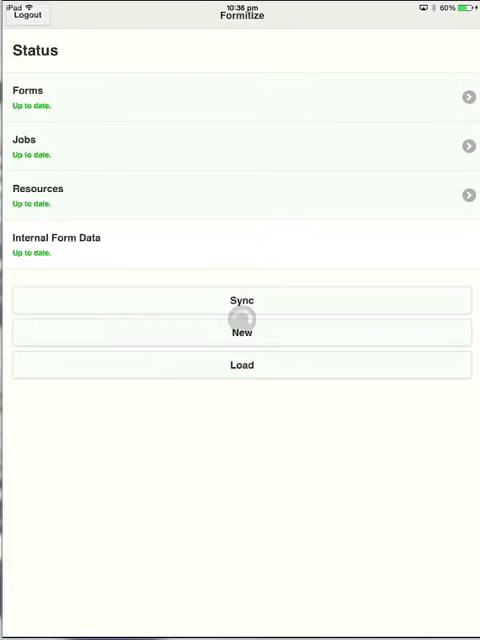
- Open Resources and scroll through the Amdro Cockroach Gel safety data sheet
click(240, 195)
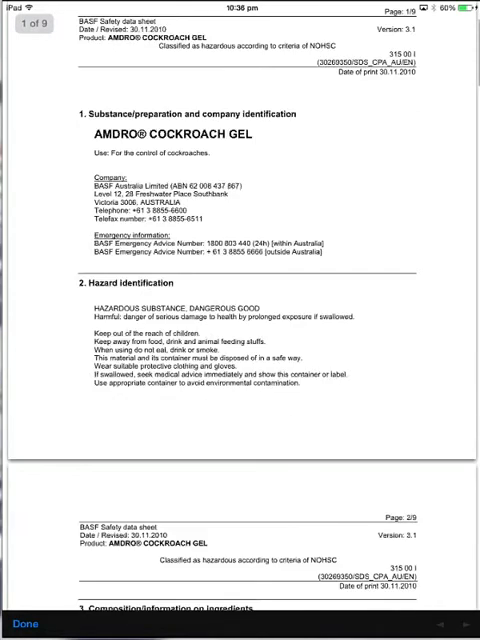
scroll(down, 3)
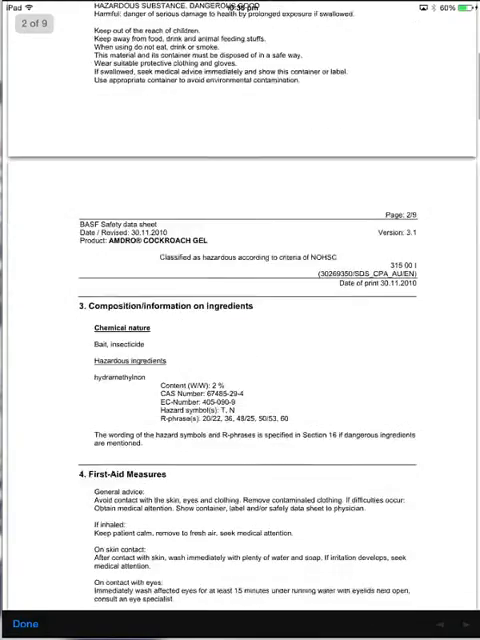
scroll(down, 3)
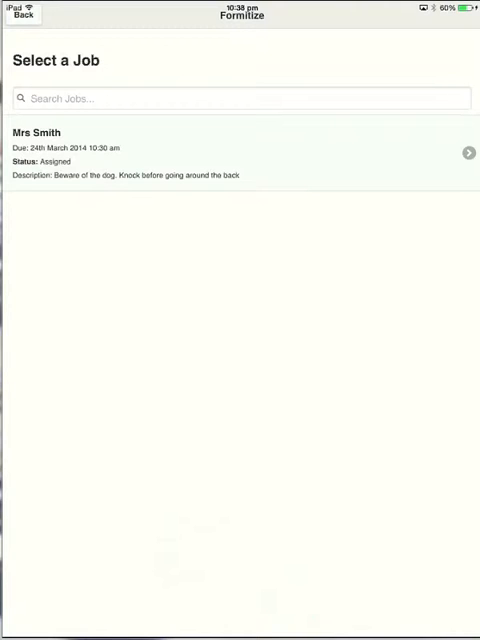
click(240, 152)
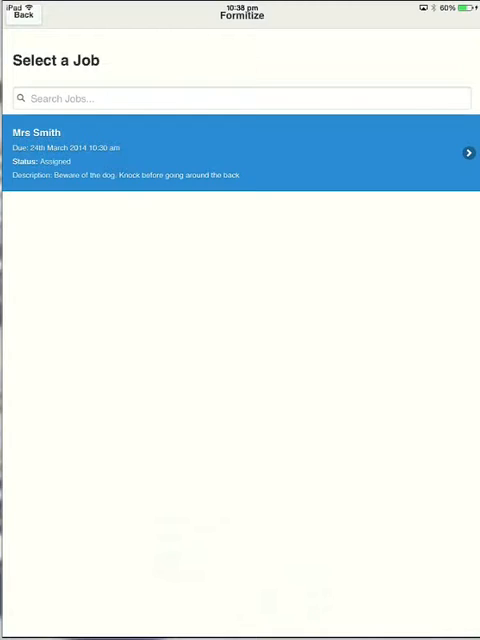
click(240, 152)
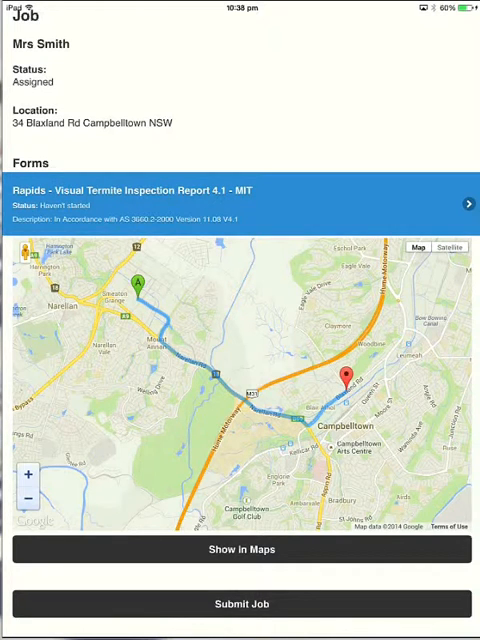
click(240, 204)
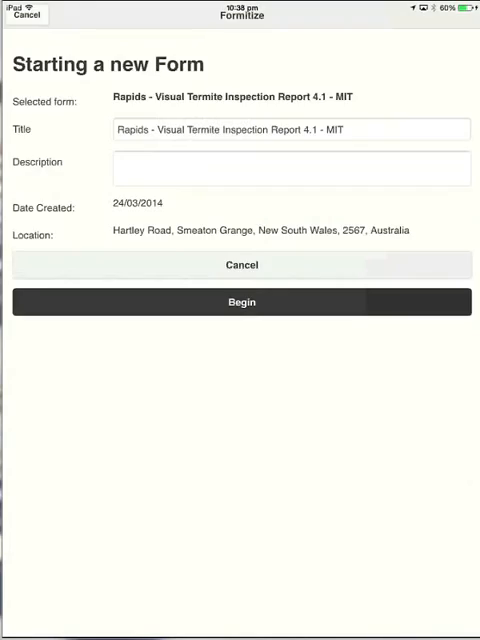
- Begin the Visual Termite Inspection Report AS 3660.2-2000 to list its sections
click(241, 301)
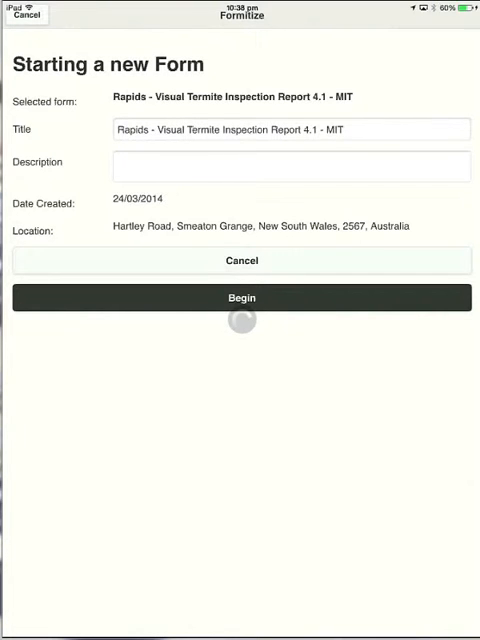
click(241, 297)
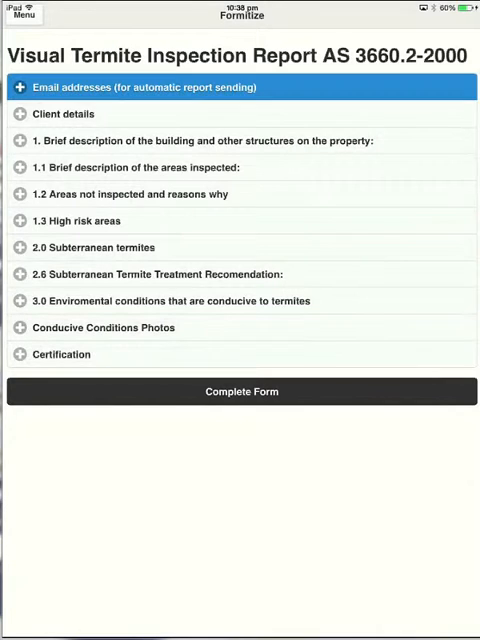
- Expand Email addresses, add recipient entries and remove the extra blank one
click(240, 87)
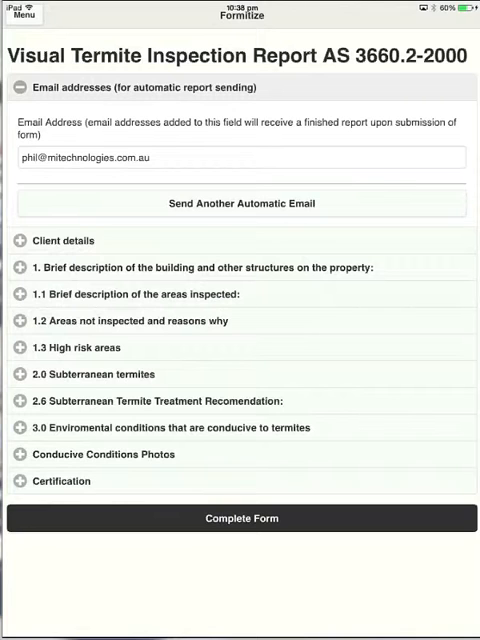
click(241, 203)
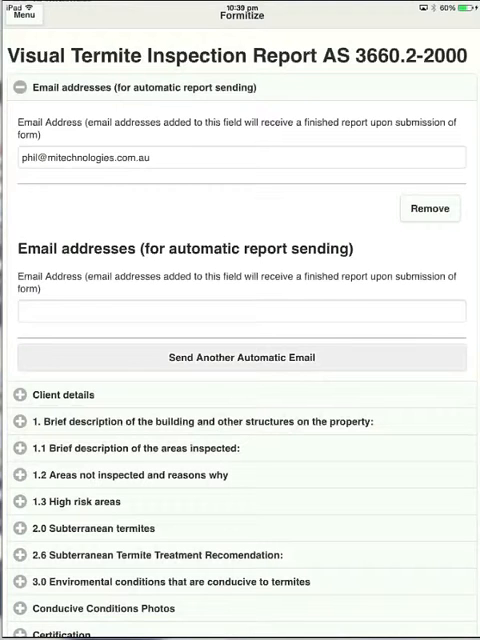
click(240, 357)
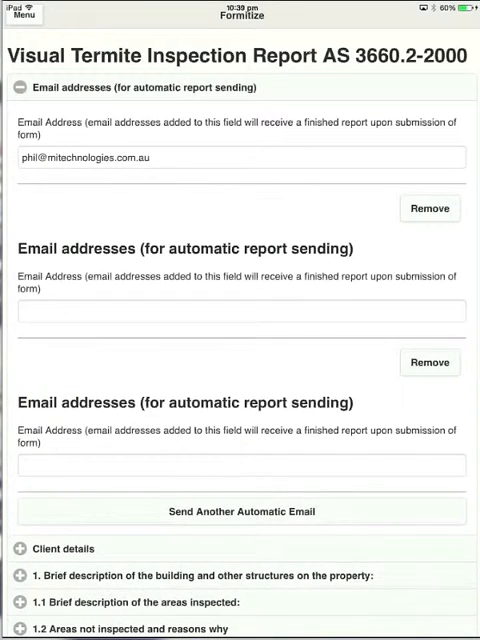
scroll(down, 3)
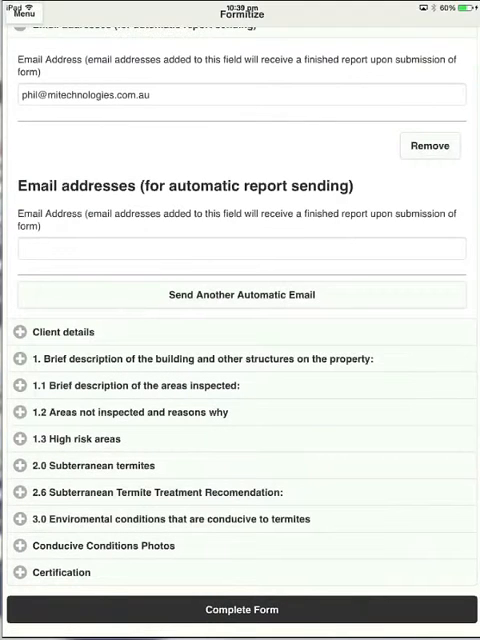
click(240, 156)
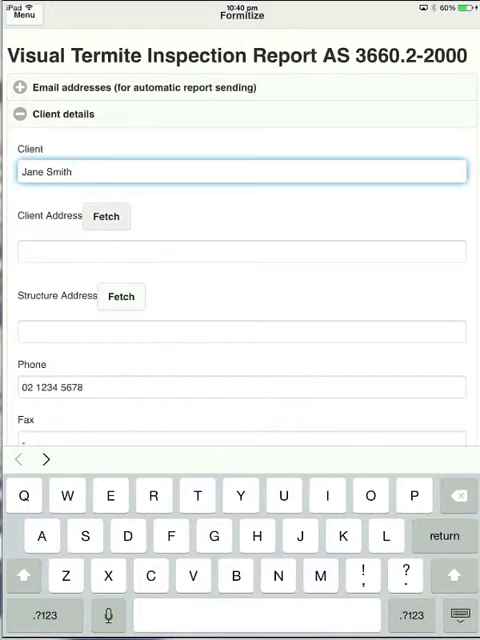
- Fetch the client address on Hartley Road, Smeaton Grange automatically
click(106, 216)
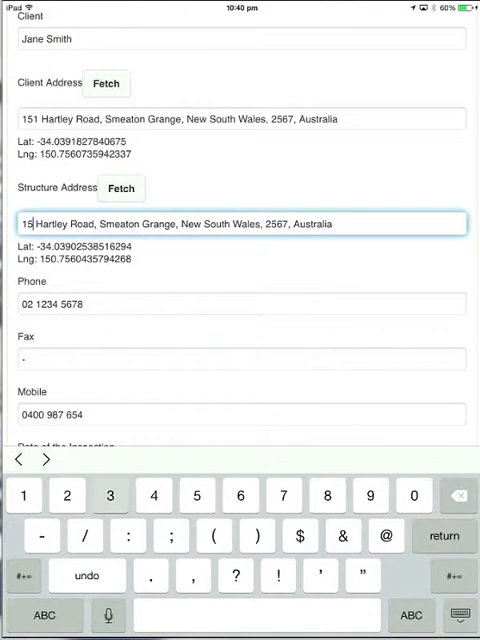
text(3)
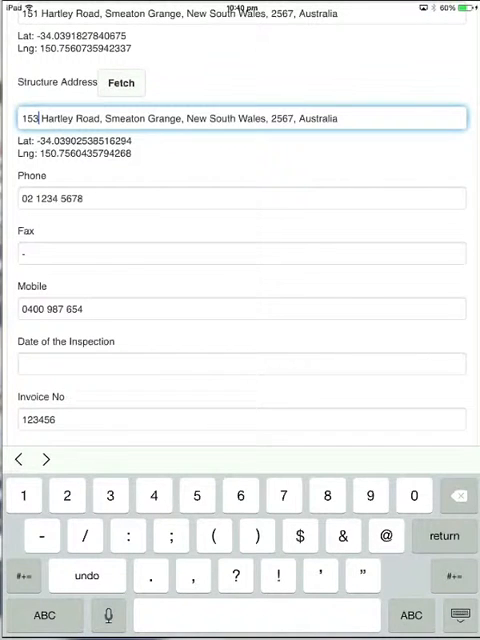
click(240, 253)
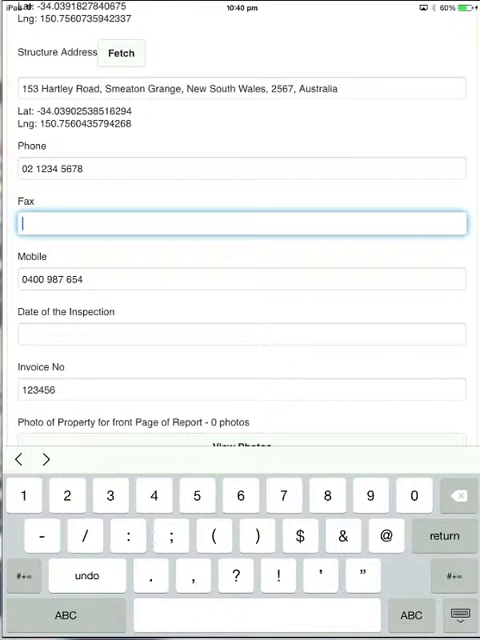
text(6544567)
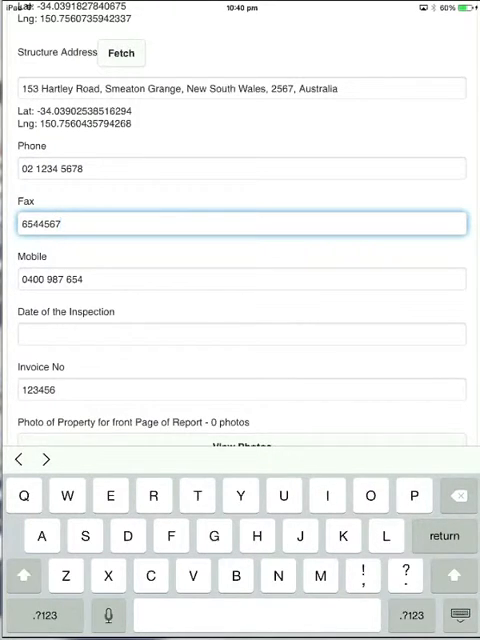
- Set the date of the inspection to 24 March 2014
click(240, 334)
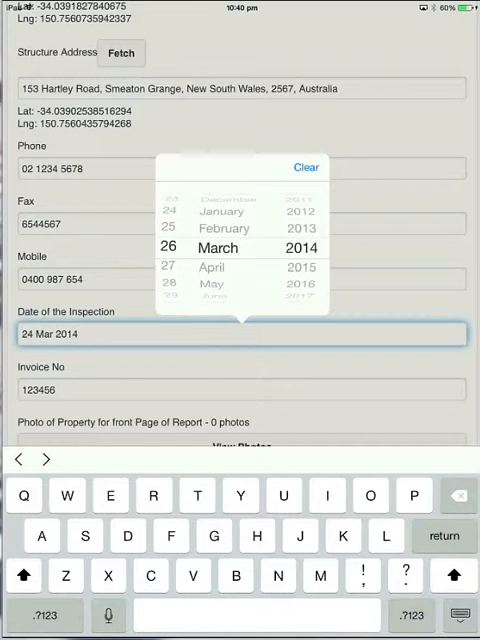
scroll(down, 3)
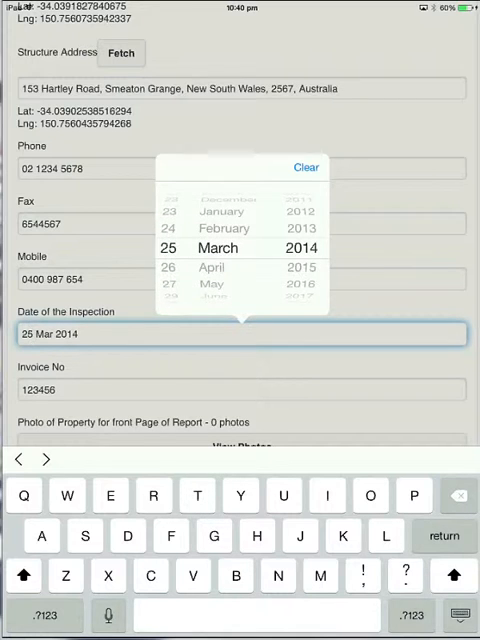
scroll(down, 3)
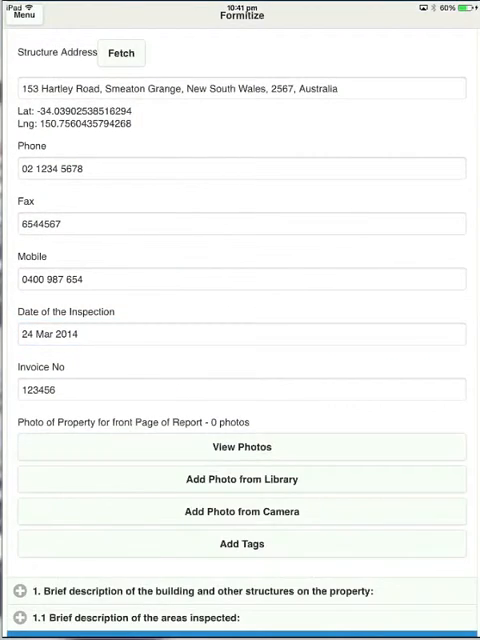
- Attach a front-page property photo from the photo library
scroll(down, 3)
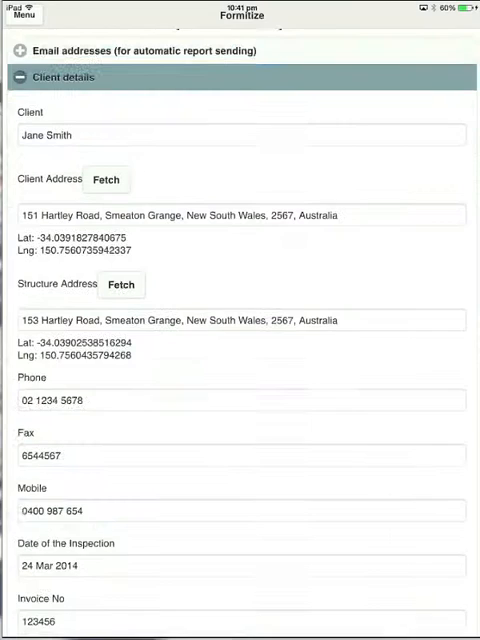
scroll(down, 3)
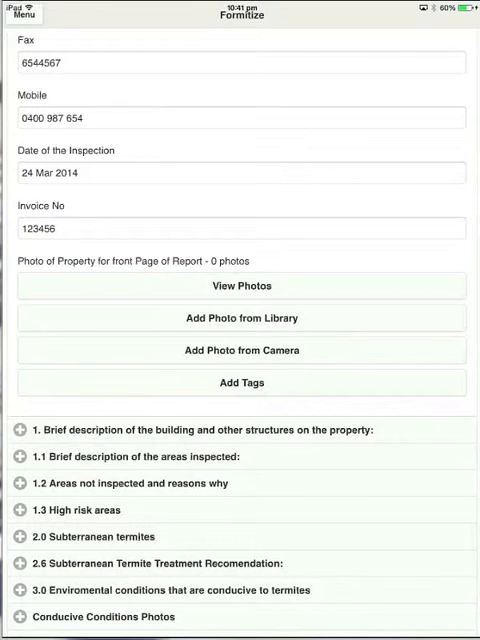
click(241, 350)
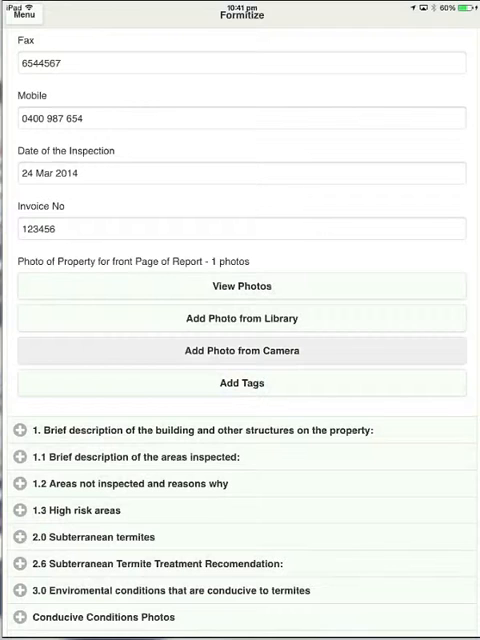
click(242, 318)
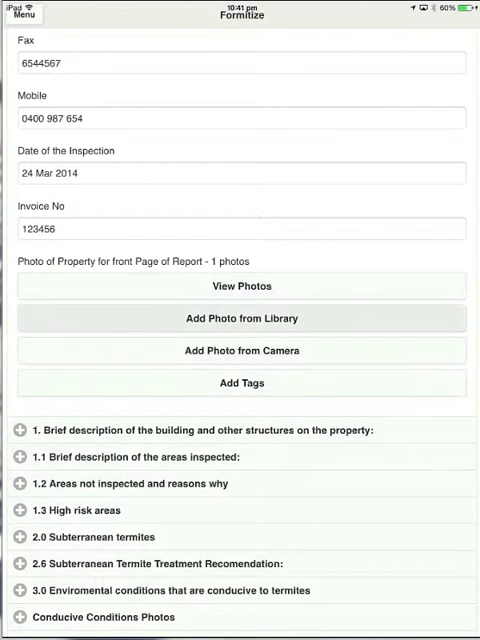
click(242, 318)
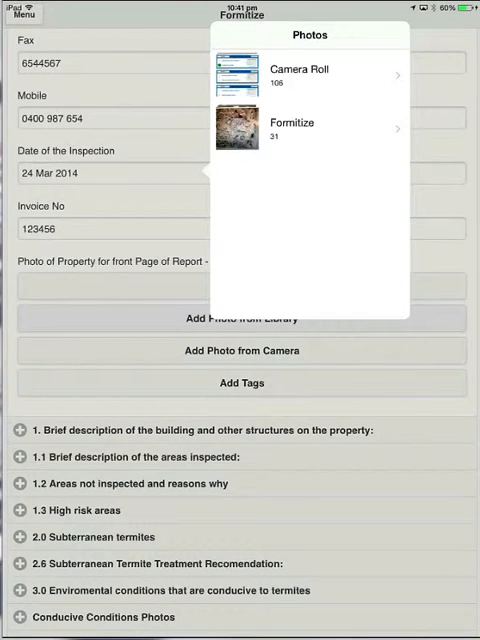
click(291, 130)
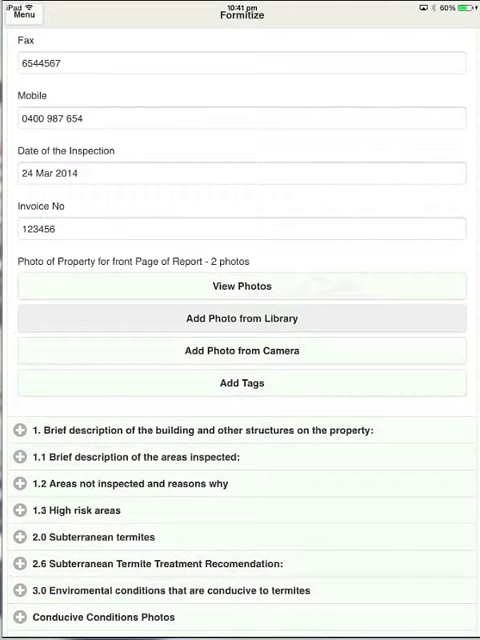
- Delete the extra attached photo and expand the building description section
click(240, 286)
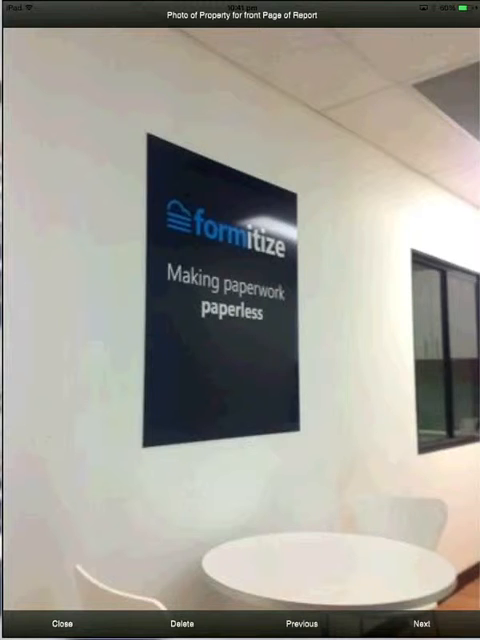
click(423, 624)
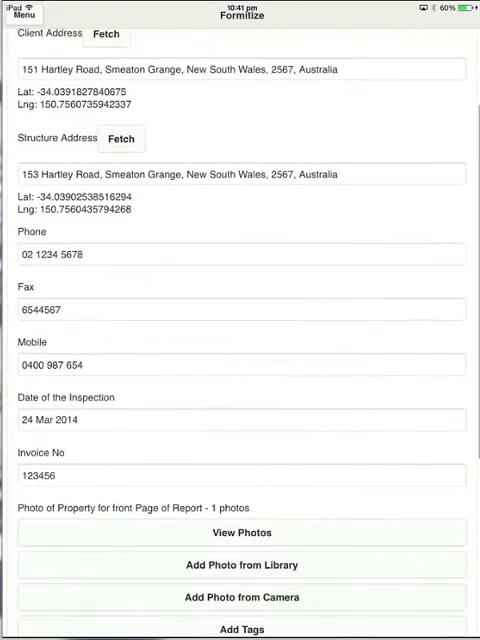
scroll(down, 3)
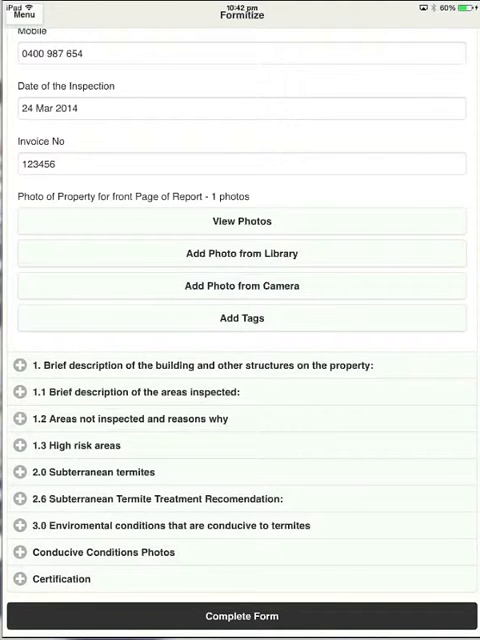
click(18, 364)
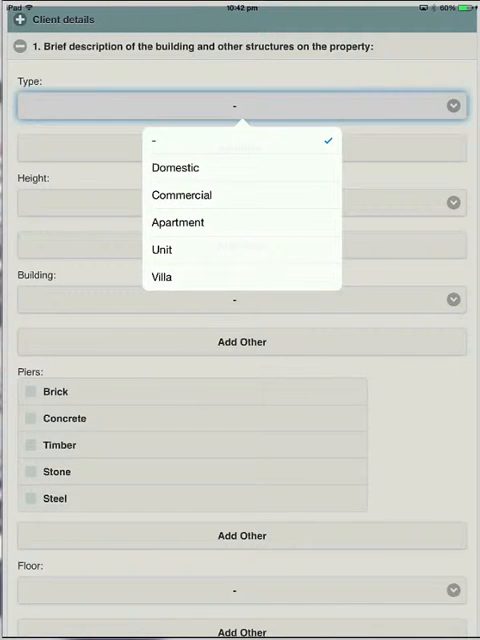
- Set building type Domestic, height Two Storey and construction Cavity Brick
click(175, 167)
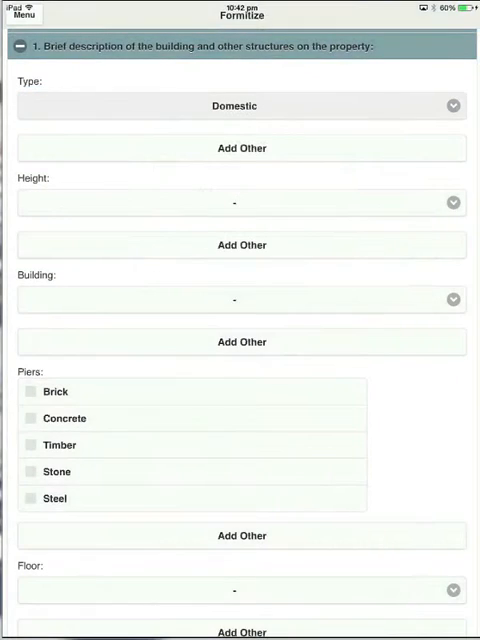
click(241, 203)
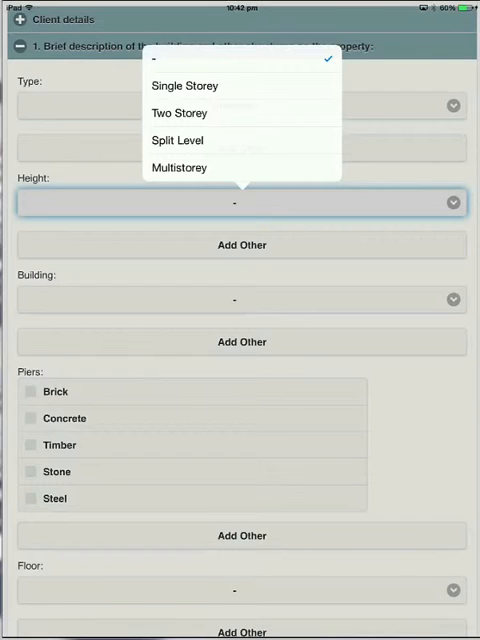
click(179, 112)
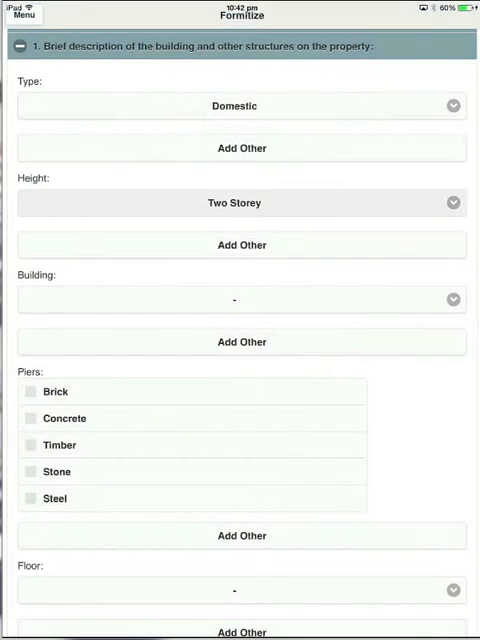
click(240, 299)
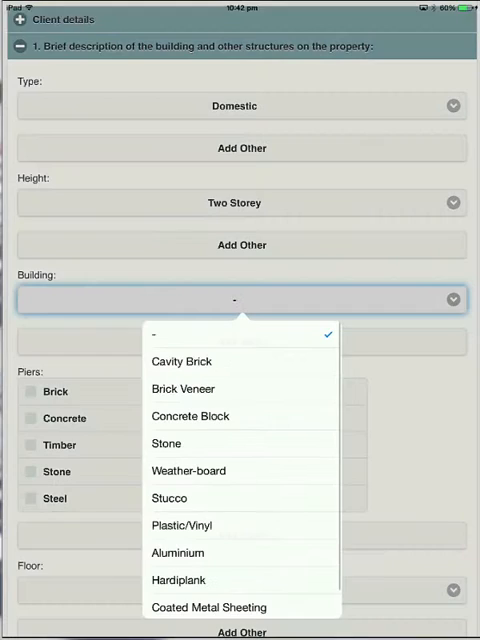
click(181, 361)
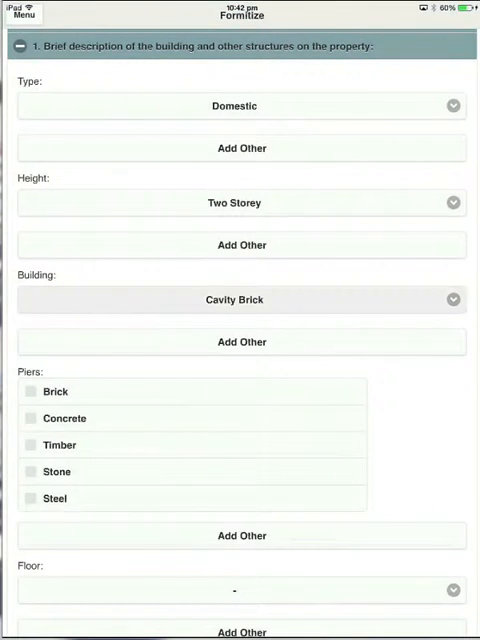
scroll(down, 3)
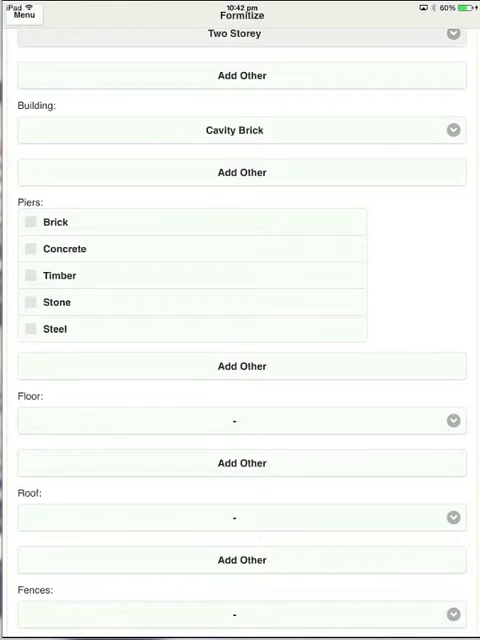
- Tick Brick and Steel piers, set Timber with Concrete Areas floor, Coated Metal roof, and add a custom fence option
click(31, 222)
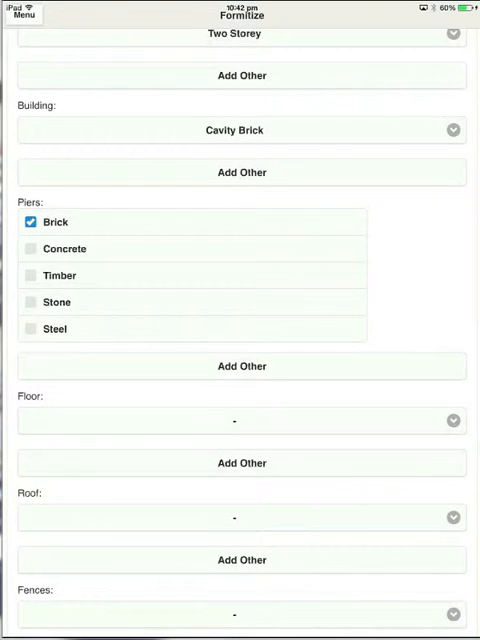
click(32, 328)
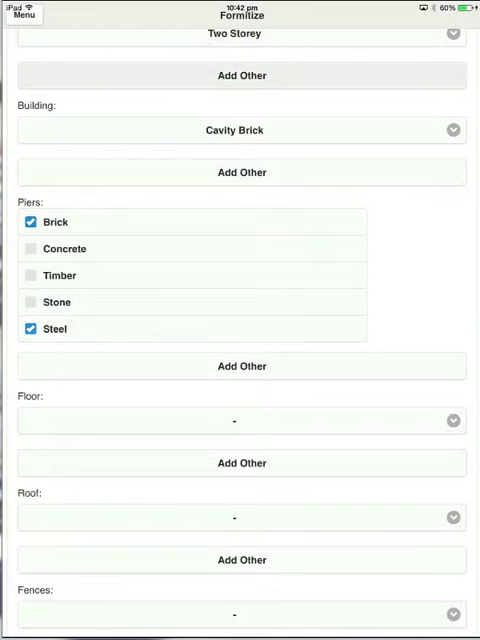
scroll(down, 3)
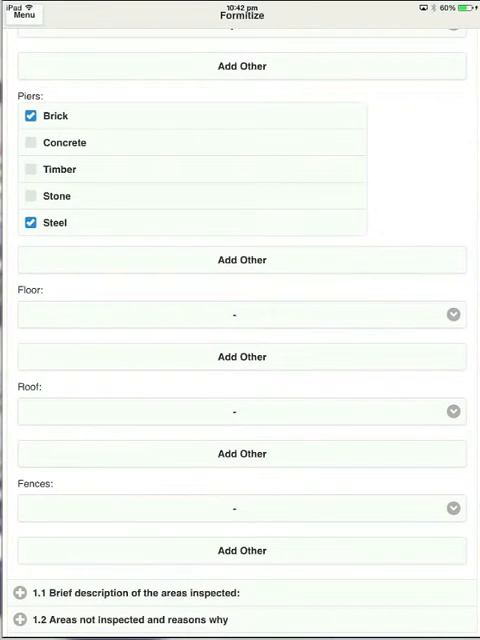
click(241, 314)
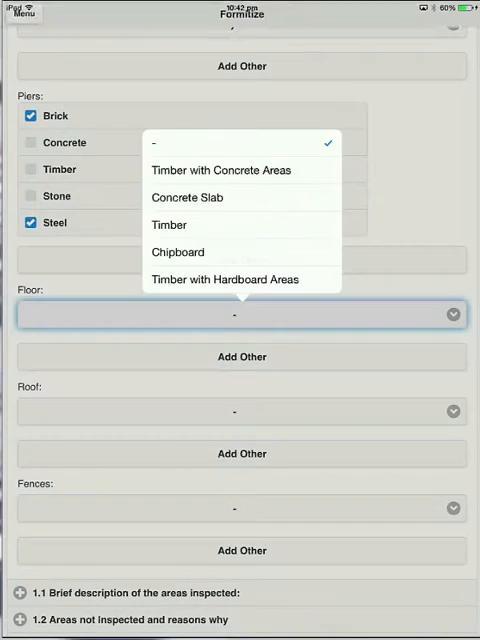
click(221, 170)
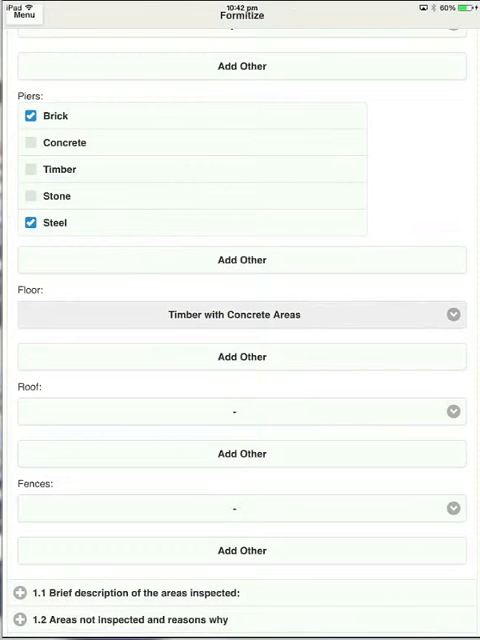
click(234, 411)
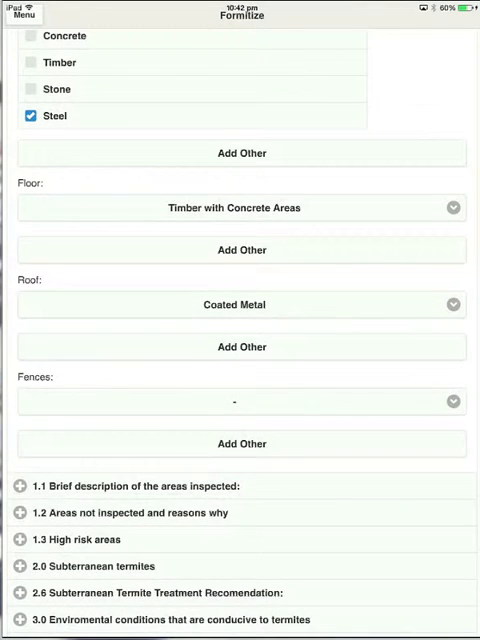
click(241, 401)
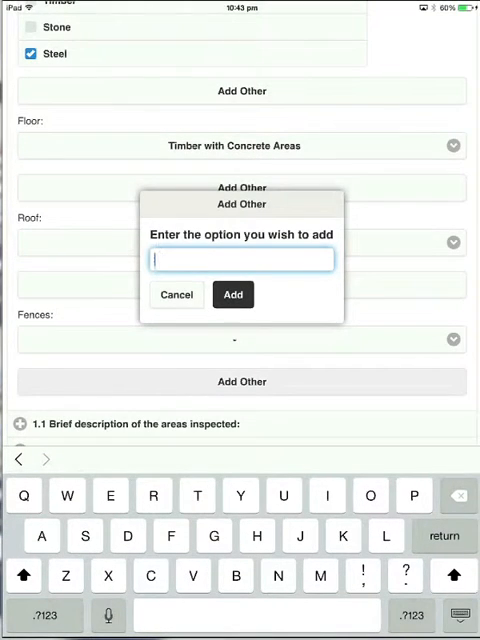
- Add 'Chicken wire' as the custom Fences option
text(Chicken)
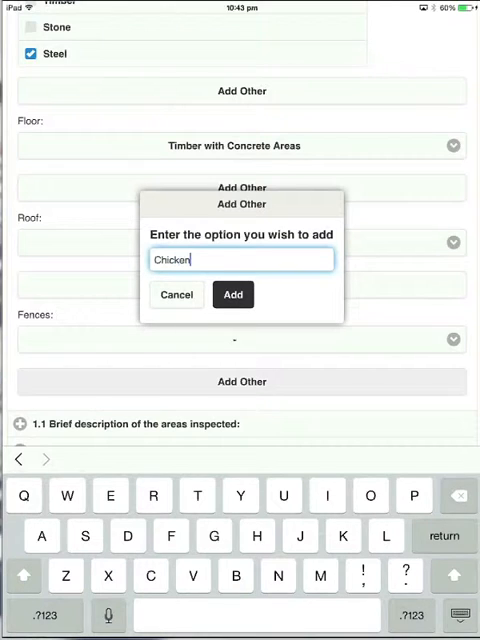
text(wire)
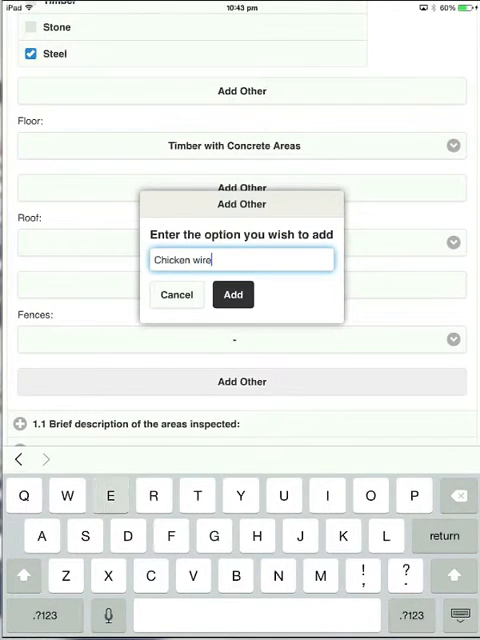
click(233, 294)
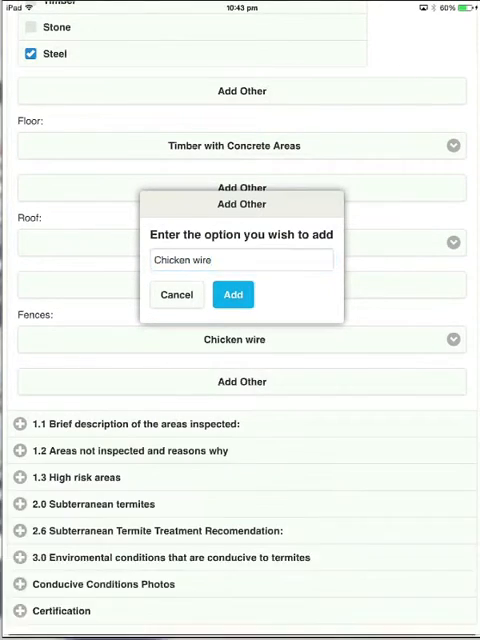
click(233, 294)
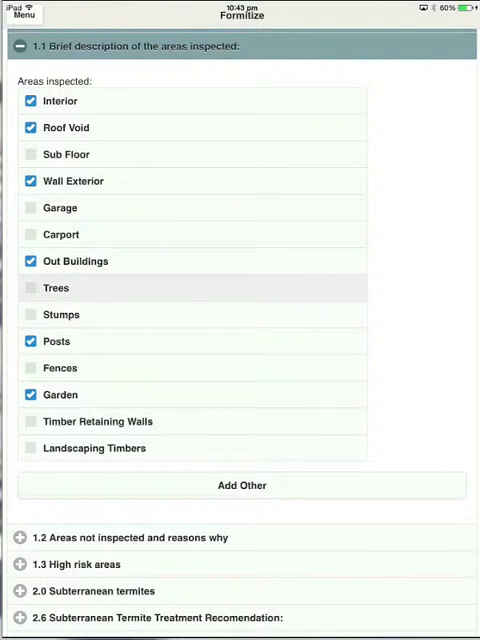
- Mark the interior and roof void as not inspected, ticking reasons including low clearance
scroll(down, 3)
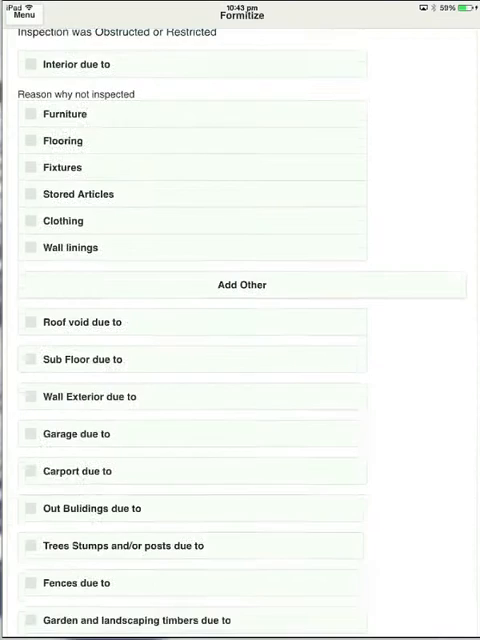
scroll(down, 3)
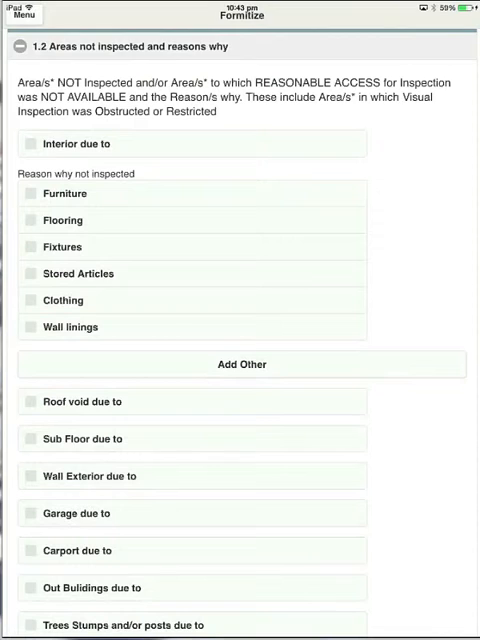
click(30, 143)
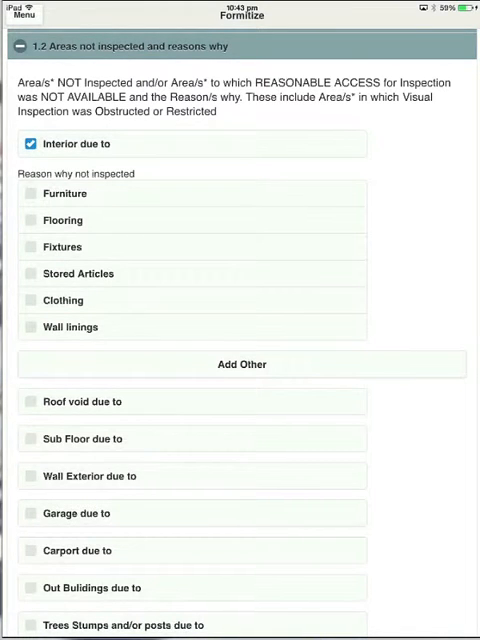
click(29, 193)
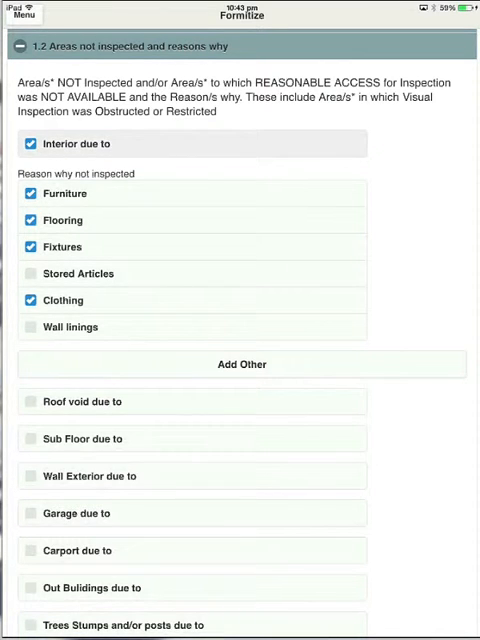
click(30, 401)
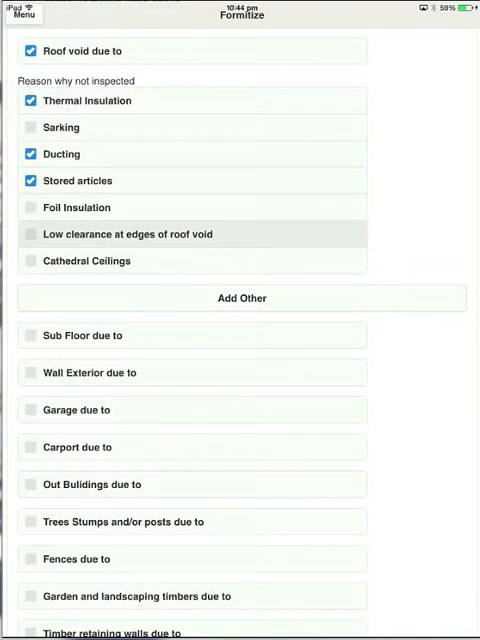
click(28, 234)
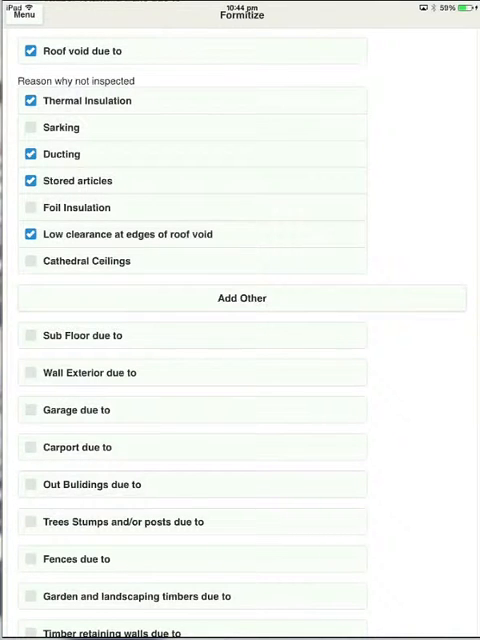
- Mark the wall exterior as not inspected with a reason ticked
scroll(down, 3)
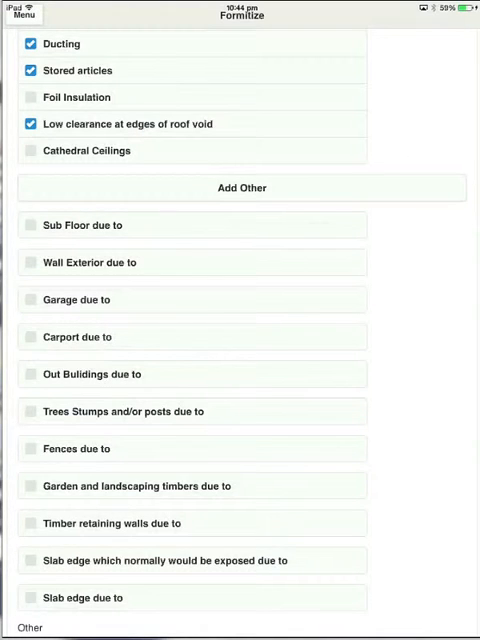
click(193, 262)
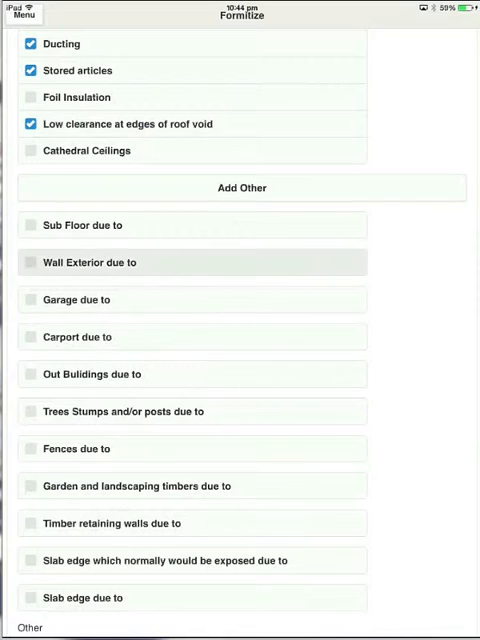
click(31, 262)
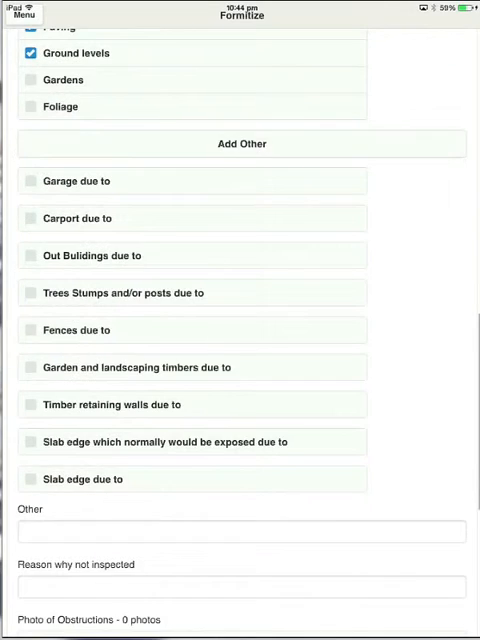
scroll(down, 3)
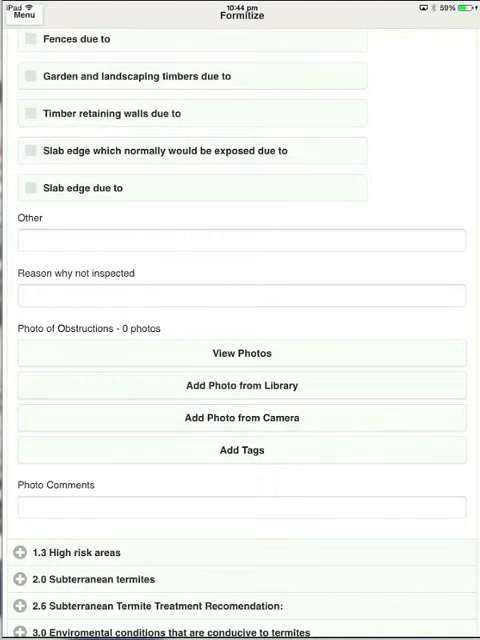
scroll(down, 3)
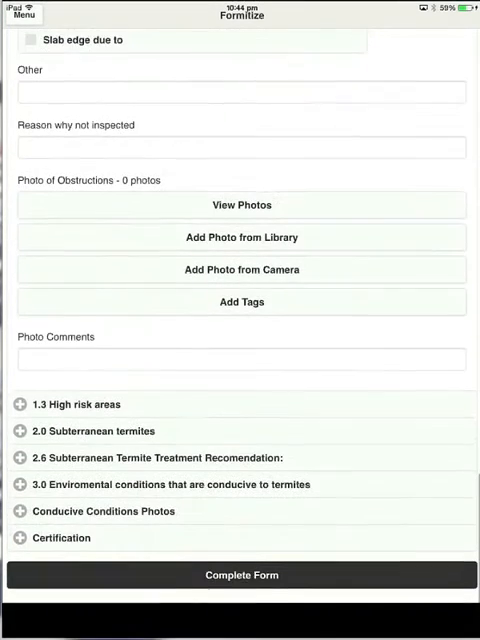
scroll(down, 3)
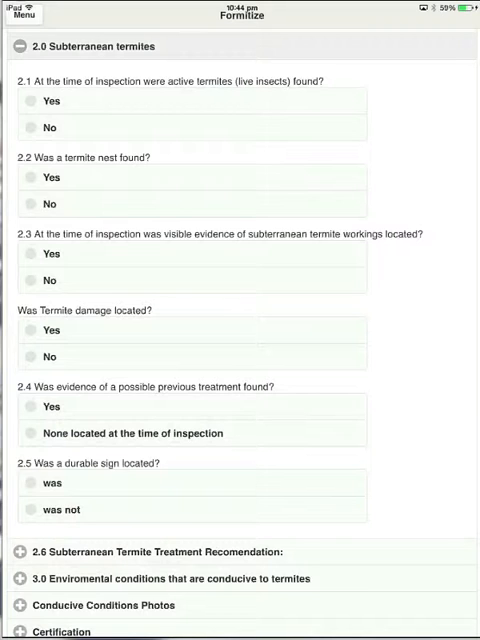
- Answer Yes to active termites found in interior and subfloor, species Coptotermes Spp
click(33, 127)
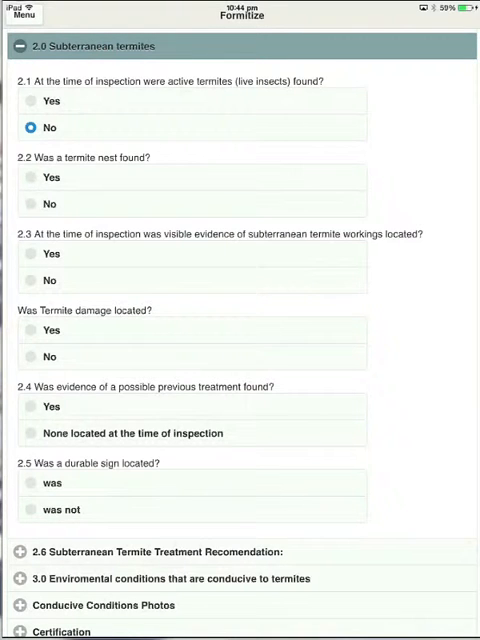
click(31, 100)
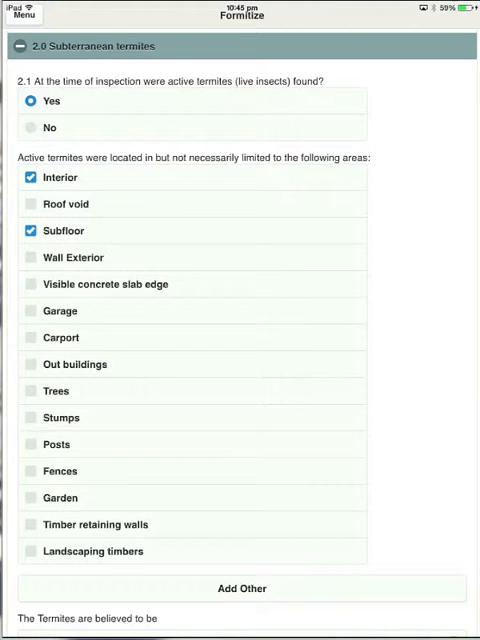
scroll(down, 3)
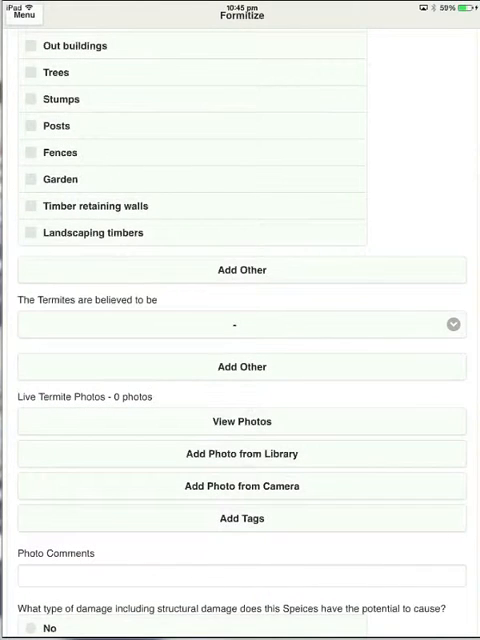
click(241, 324)
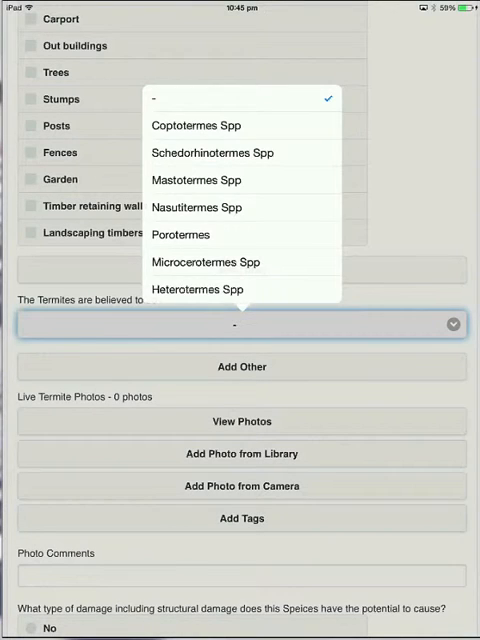
click(196, 125)
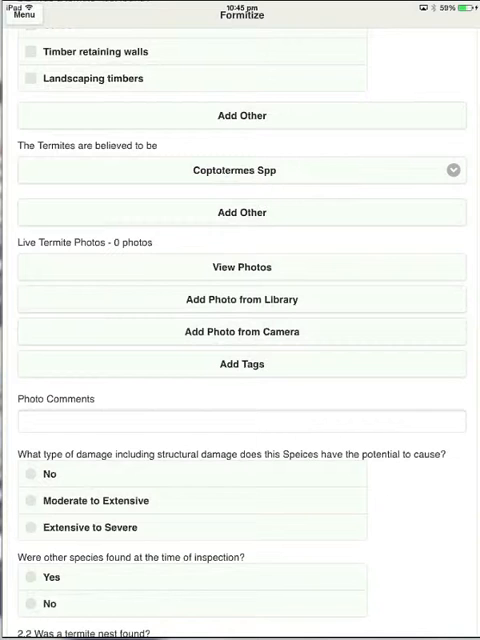
- Add a library photo commented 'These are the comments on the photo of live termites found'
click(241, 299)
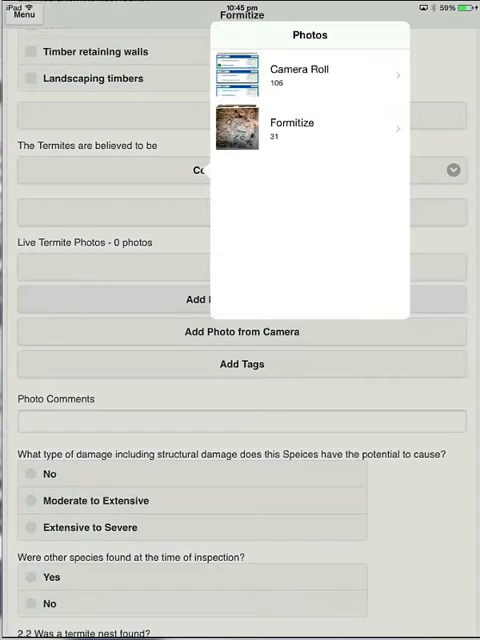
click(292, 122)
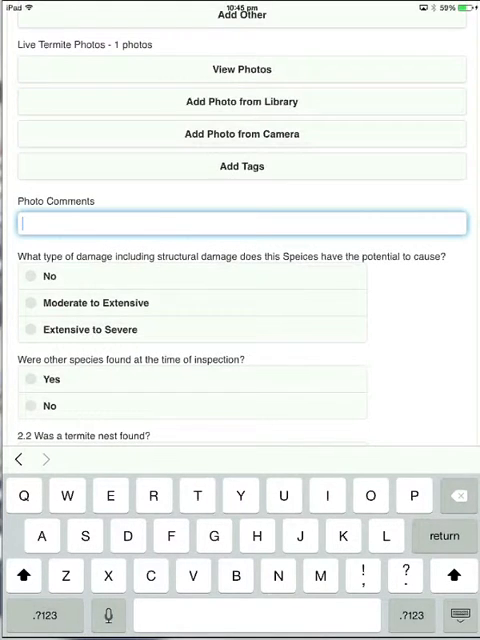
click(108, 615)
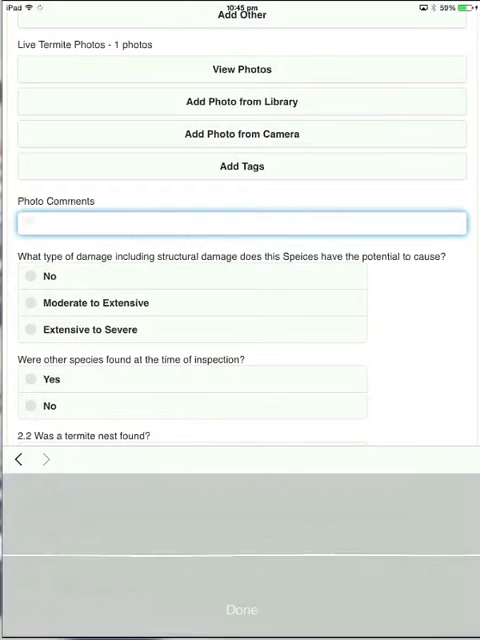
text(These are the comments on the photo of my termites found)
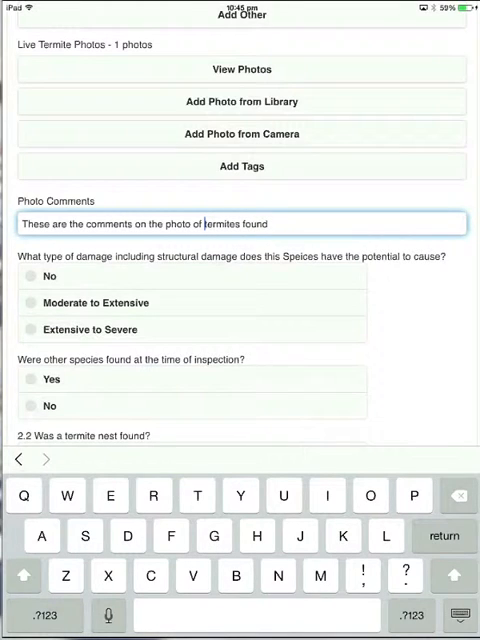
text(live)
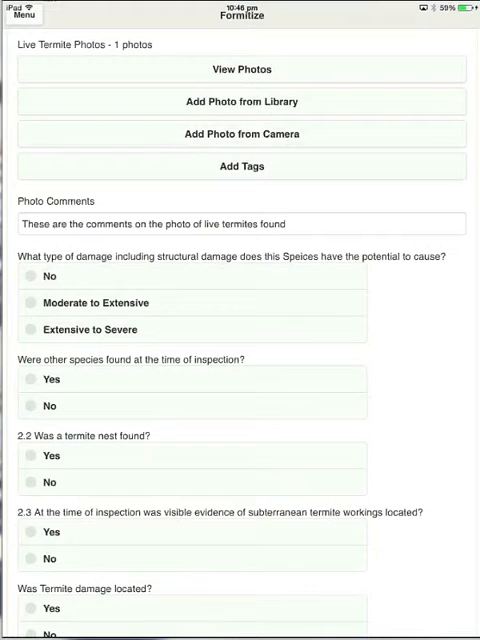
- Record other species found as Schedorhinotermes Spp and answer Yes to a termite nest found
scroll(down, 3)
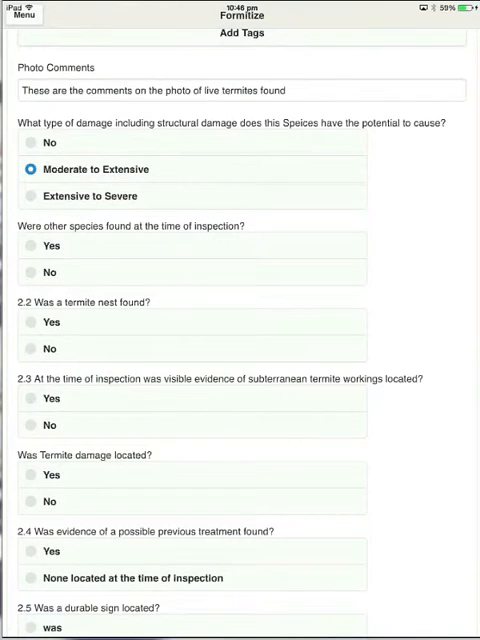
scroll(down, 3)
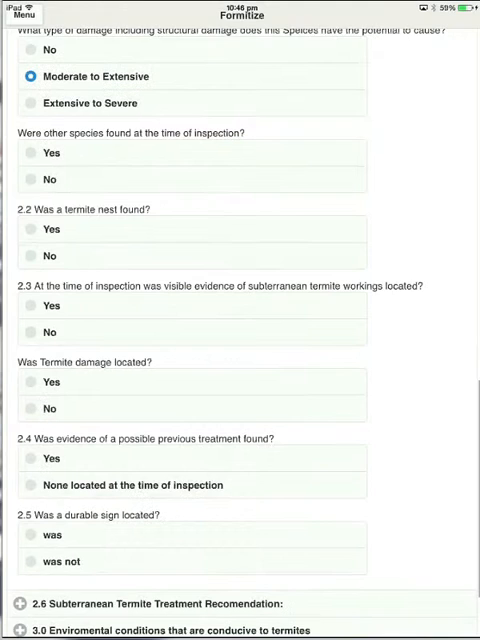
click(27, 177)
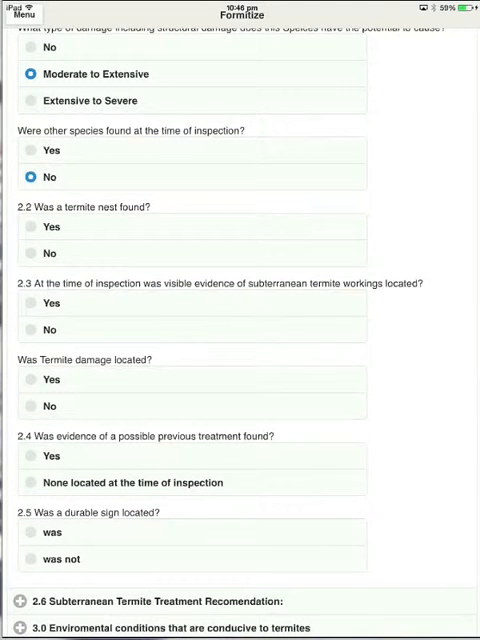
click(31, 150)
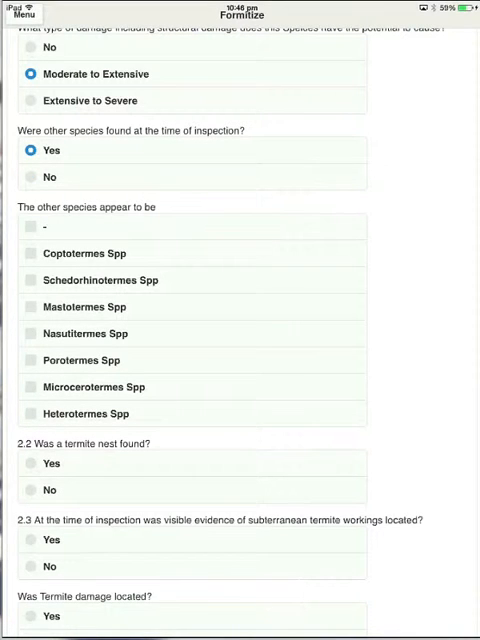
scroll(down, 3)
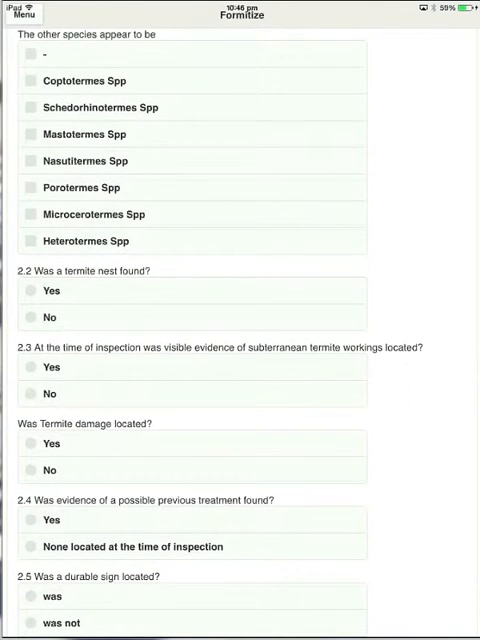
click(30, 107)
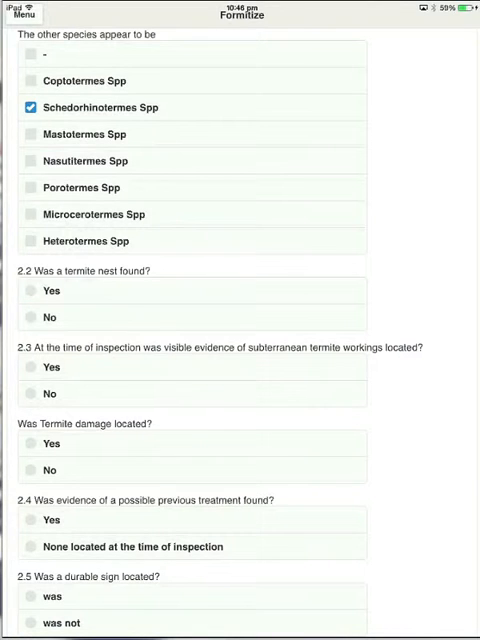
click(36, 290)
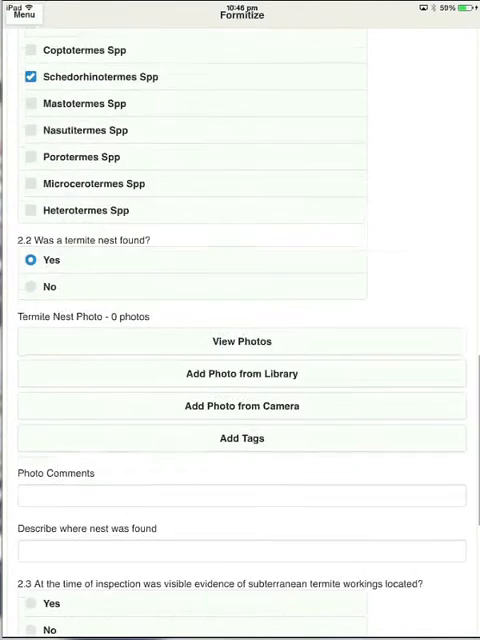
scroll(down, 3)
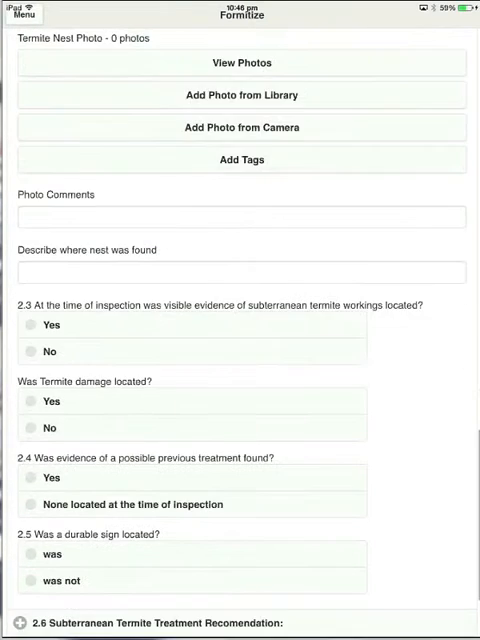
scroll(down, 3)
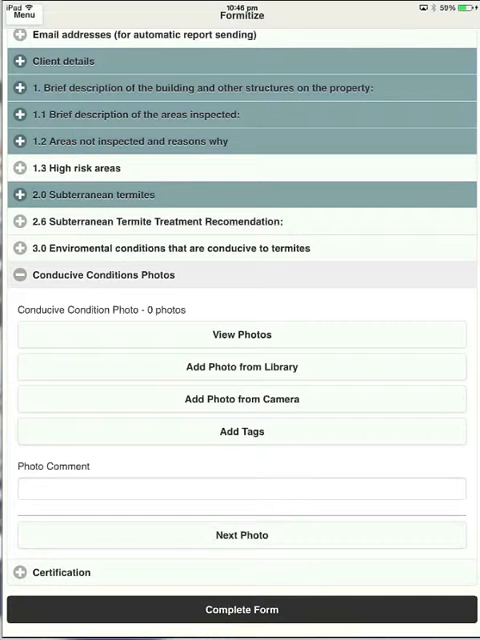
- Add a photo commented 'This area is a conducive condition and needs to be fixed', then browse for a second
click(240, 367)
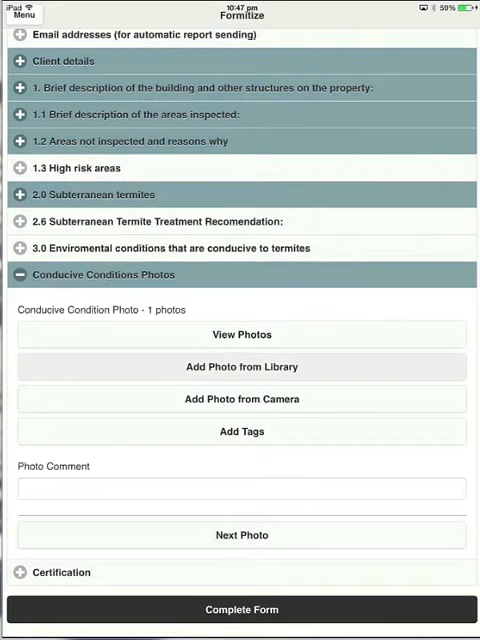
click(241, 488)
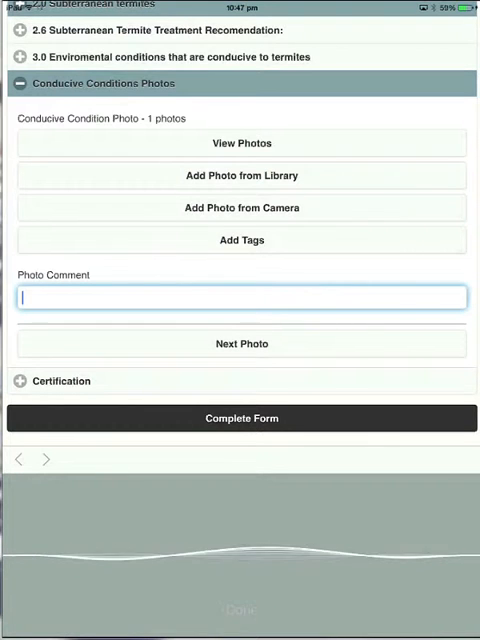
text(This area is a conducive condition and needs to be fixed)
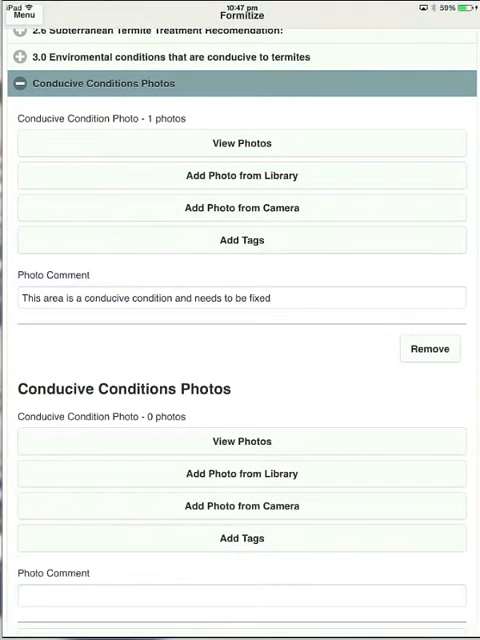
scroll(down, 3)
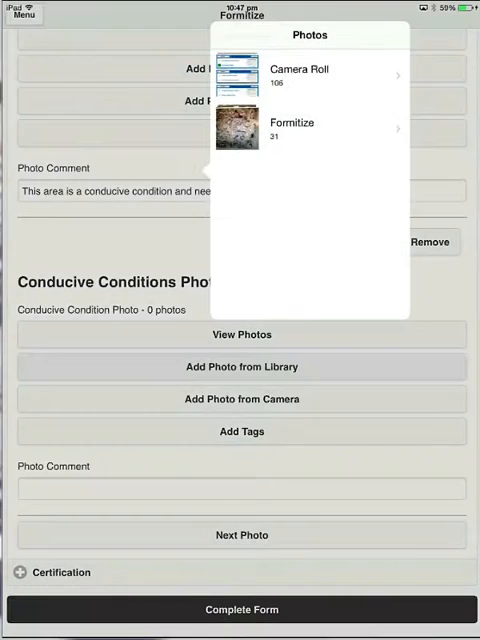
click(292, 128)
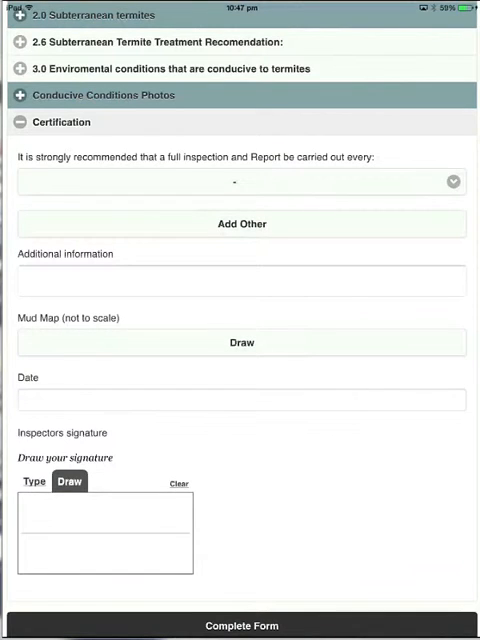
- Choose a 6 months re-inspection interval and type the additional information note
click(240, 181)
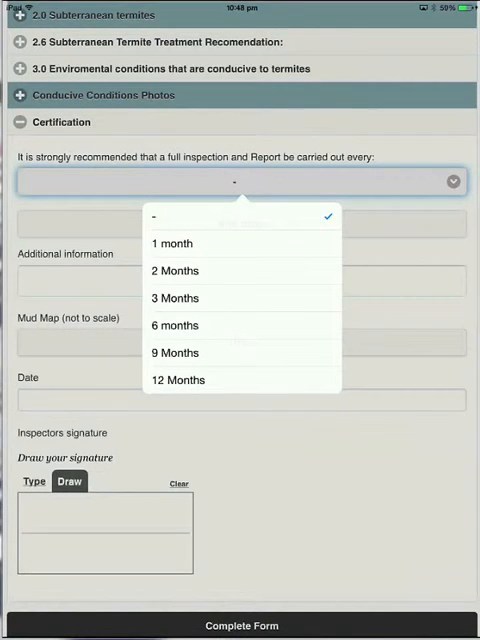
click(174, 325)
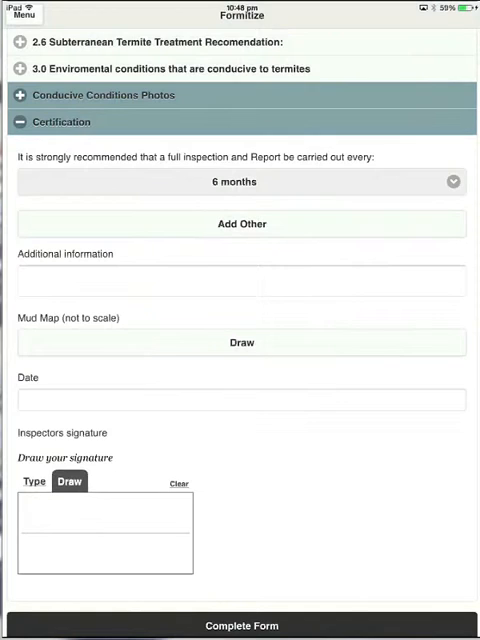
click(241, 280)
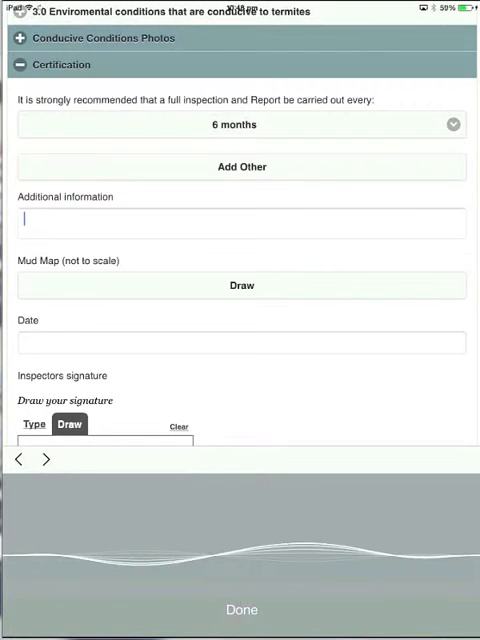
text(This is the area any additional information required for this report)
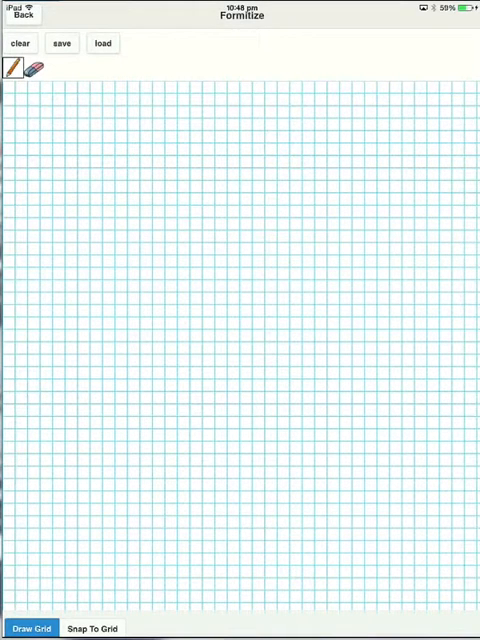
- Sketch zigzags, wall outlines, angled lines and small marks on the mud map grid
drag(270, 160, 158, 413)
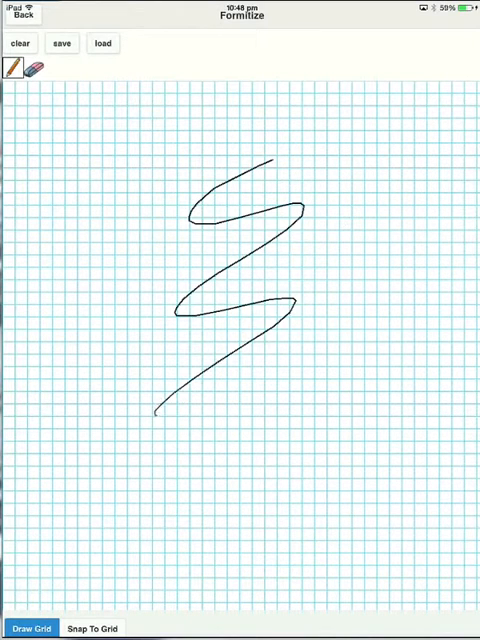
drag(160, 410, 330, 505)
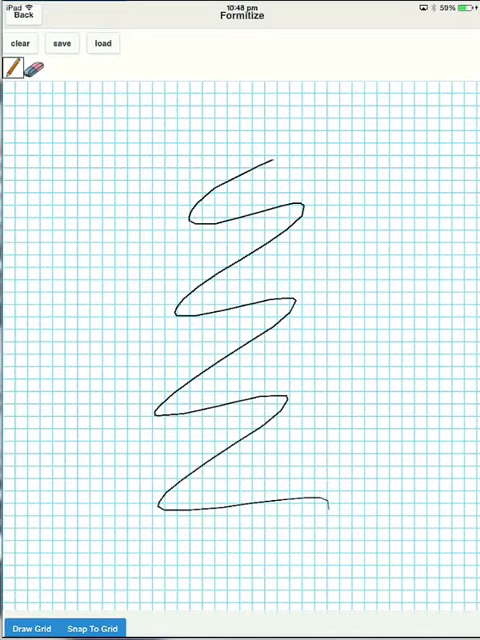
drag(320, 150, 300, 260)
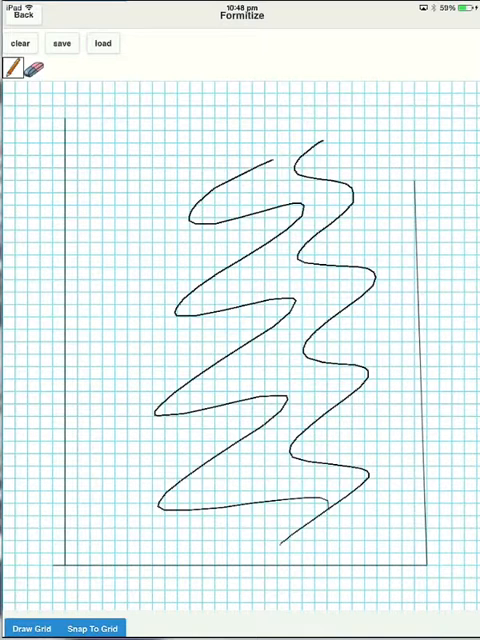
drag(187, 345, 413, 185)
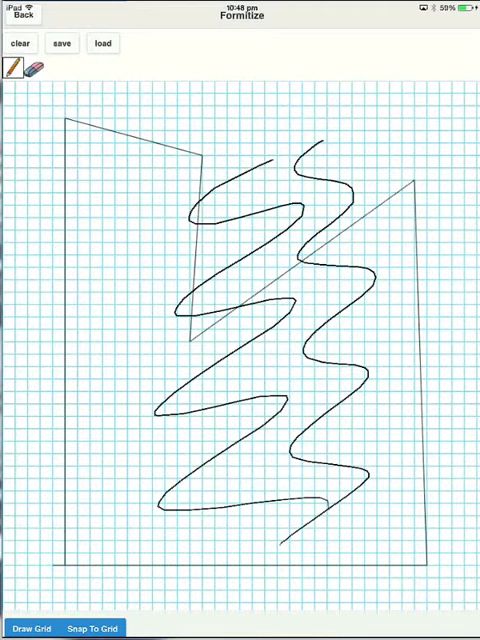
drag(40, 290, 105, 263)
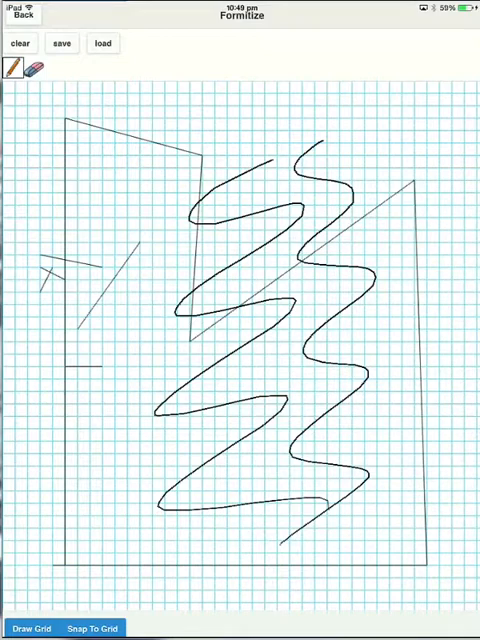
- Save the mud map drawing, confirm the Saved alert, and return to the report
click(61, 43)
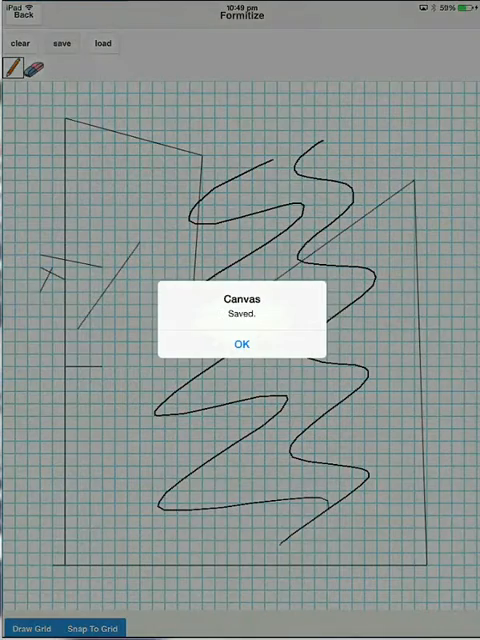
click(240, 344)
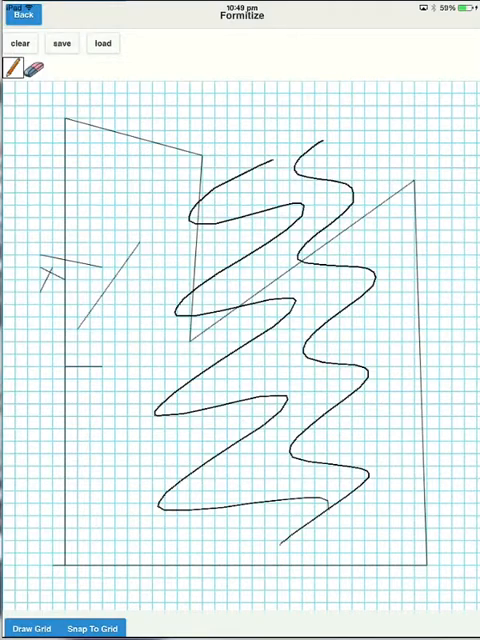
click(23, 18)
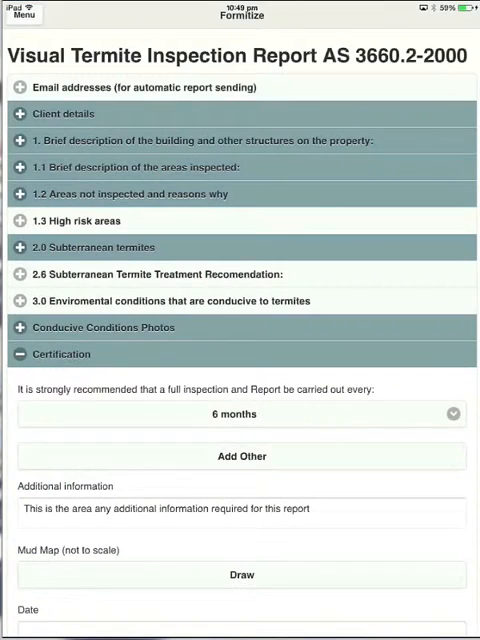
- Date the report 24 Mar 2014, sign it, and complete the form
scroll(down, 3)
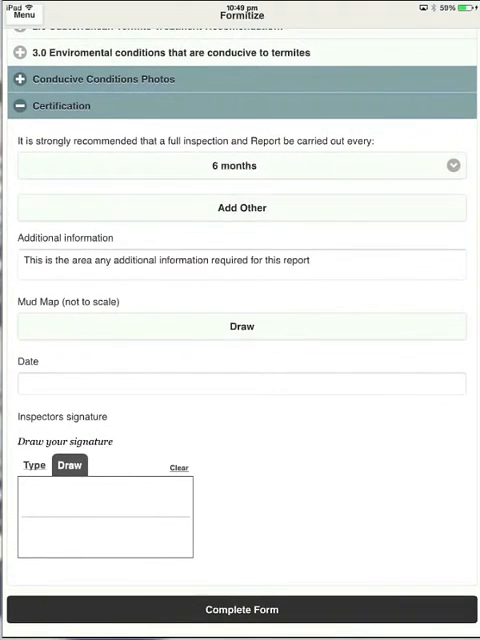
click(241, 383)
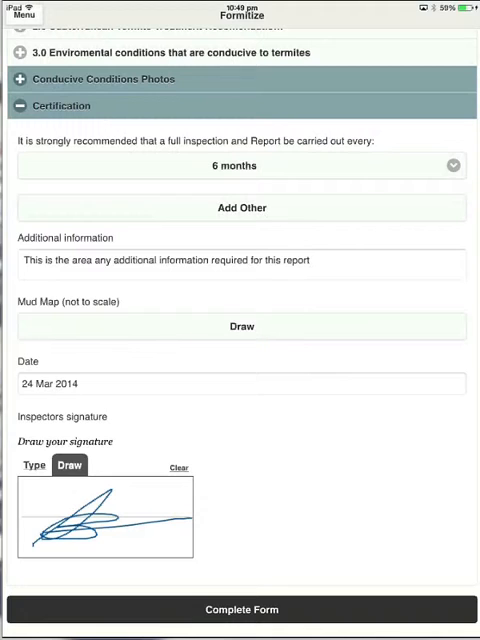
click(179, 467)
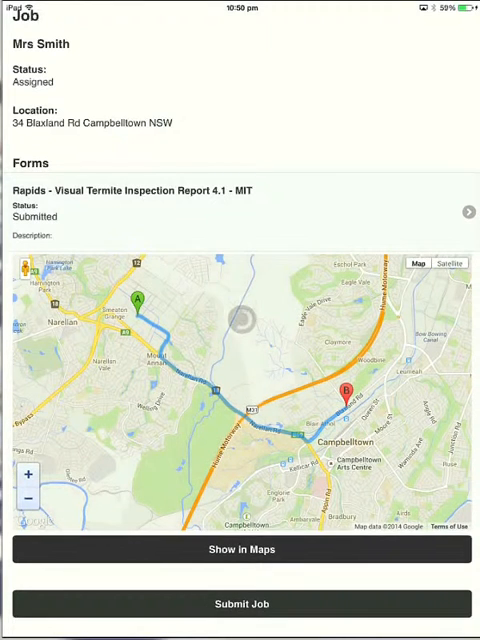
- Submit Mrs Smith's job and dismiss the Success alert
click(240, 603)
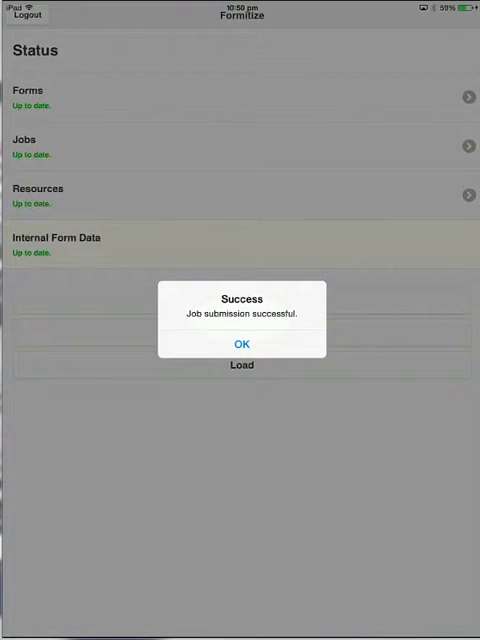
click(241, 343)
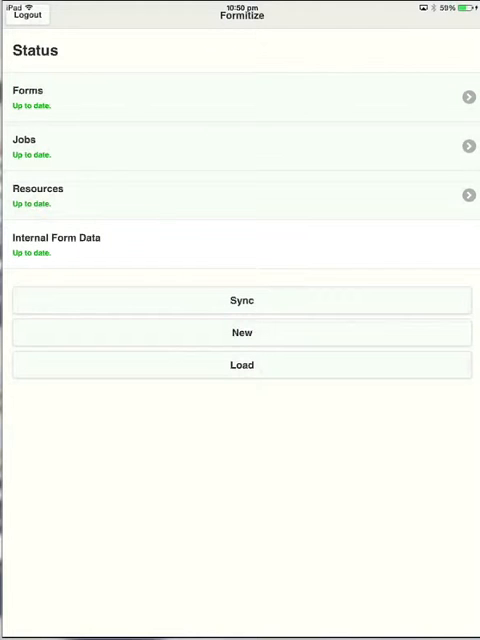